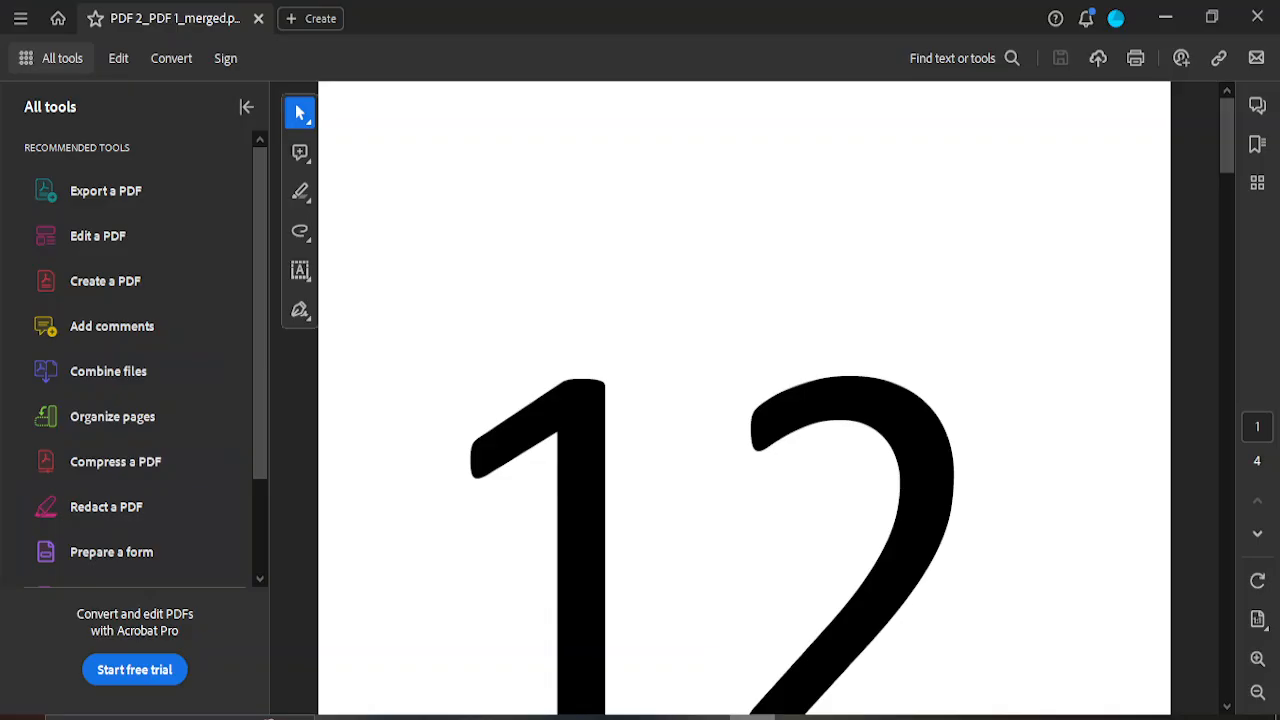
{"action": "mouse_move", "coordinate": [804, 429]}
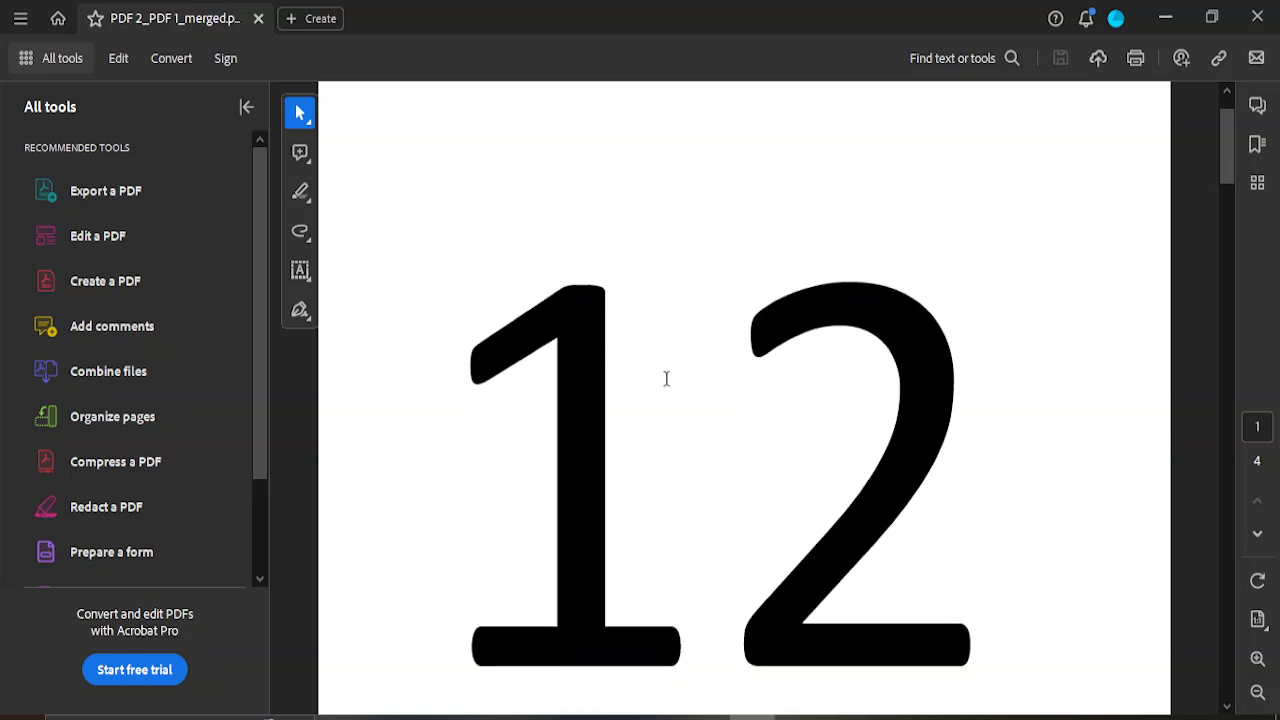
Scroll the merged PDF in Acrobat Reader down to page 3 (Pa).
{"action": "scroll", "scroll_direction": "down", "scroll_amount": 3}
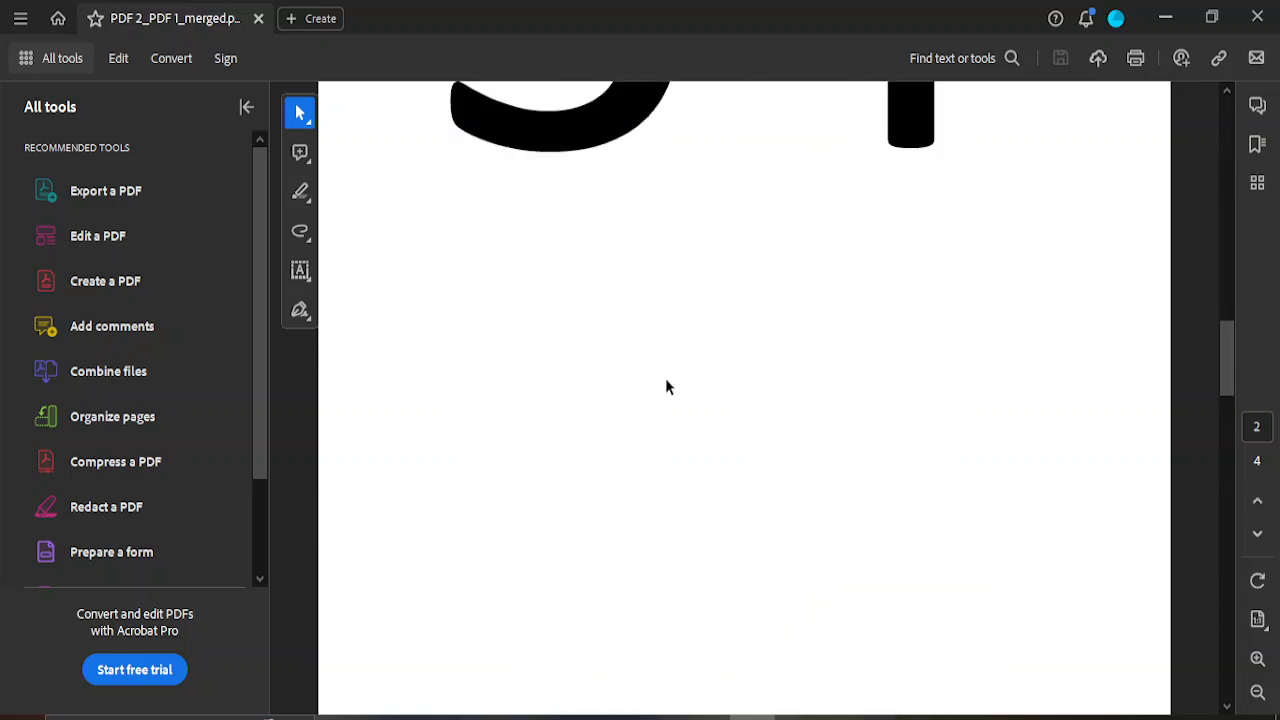
{"action": "scroll", "scroll_direction": "down", "scroll_amount": 3}
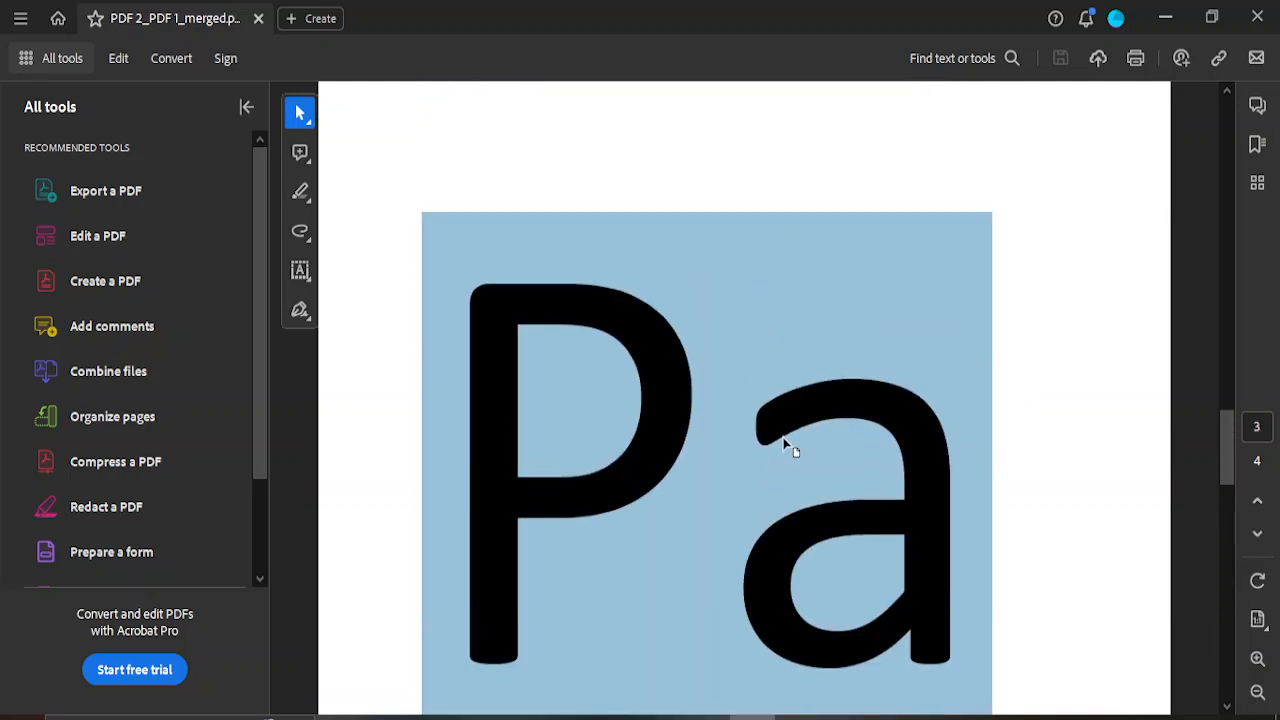
{"action": "mouse_move", "coordinate": [730, 440]}
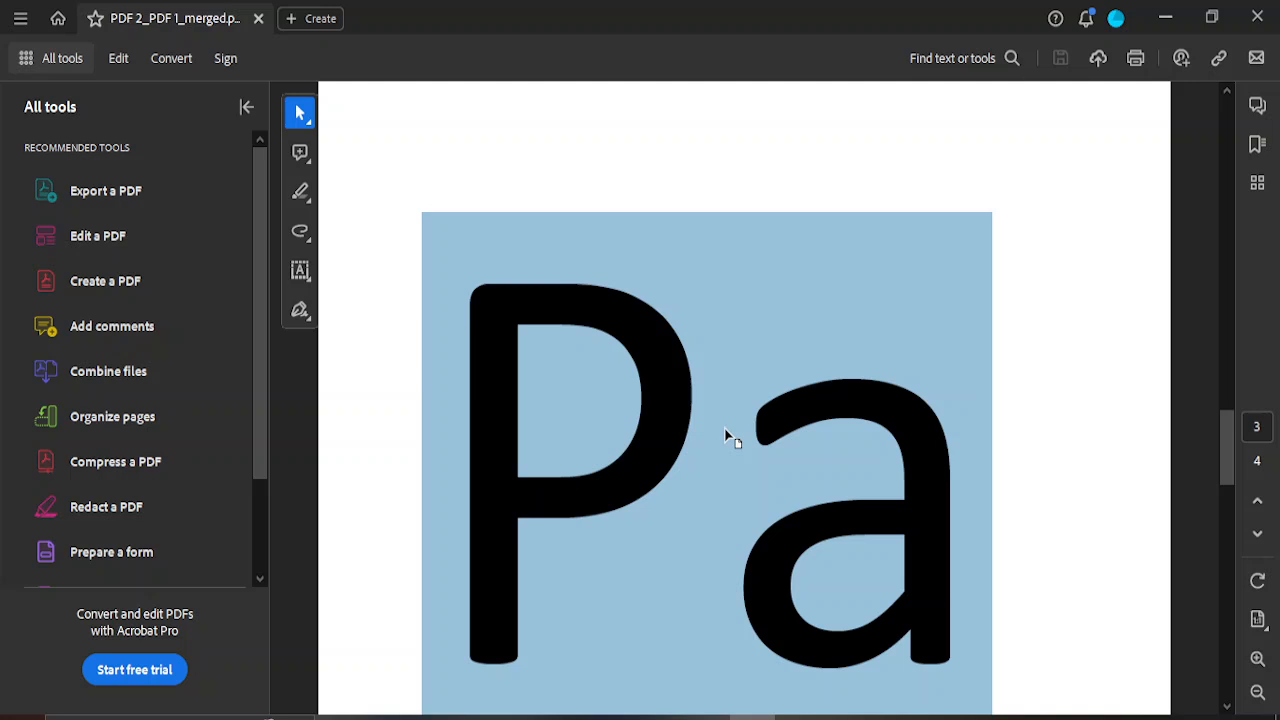
{"action": "mouse_move", "coordinate": [1040, 500]}
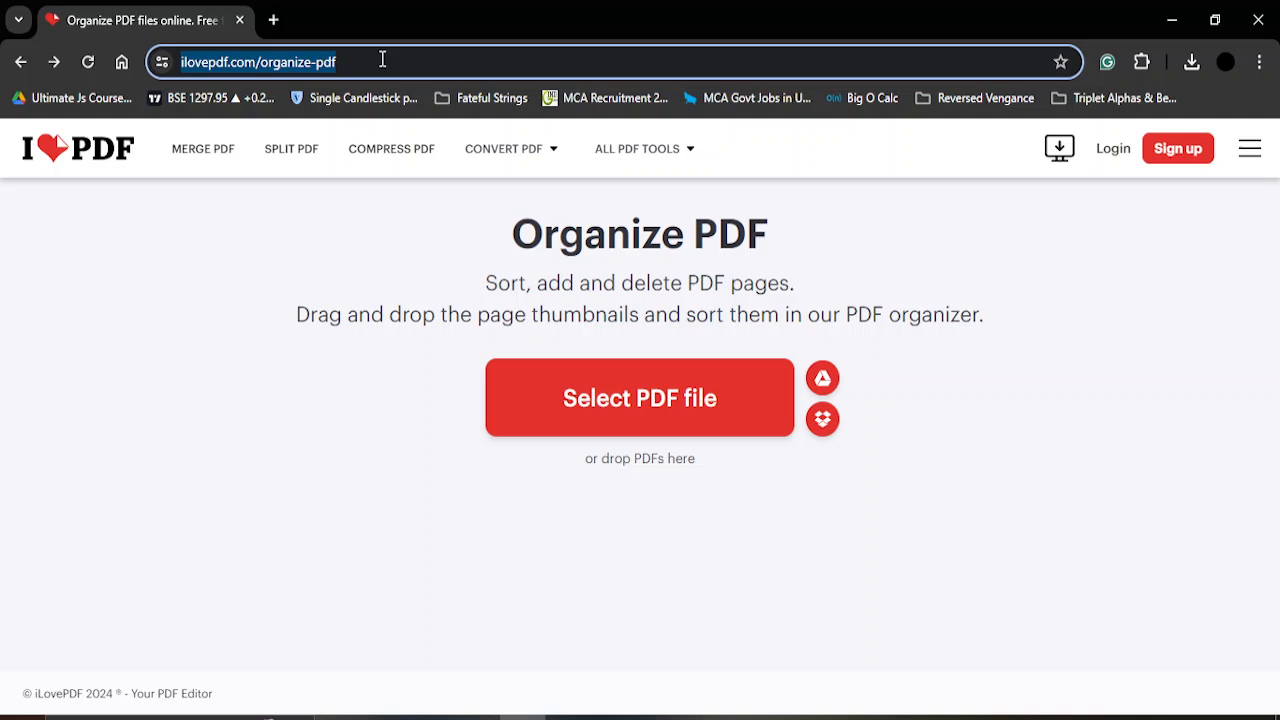
{"action": "mouse_move", "coordinate": [218, 72]}
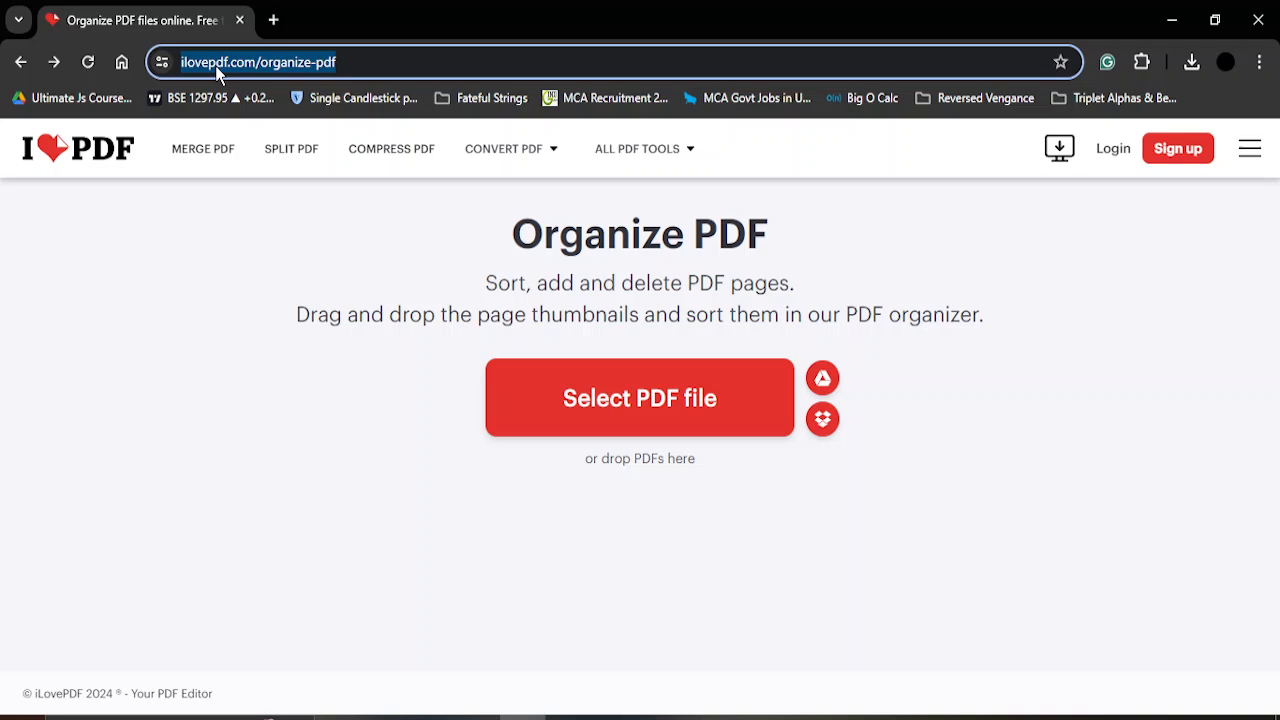
{"action": "mouse_move", "coordinate": [895, 366]}
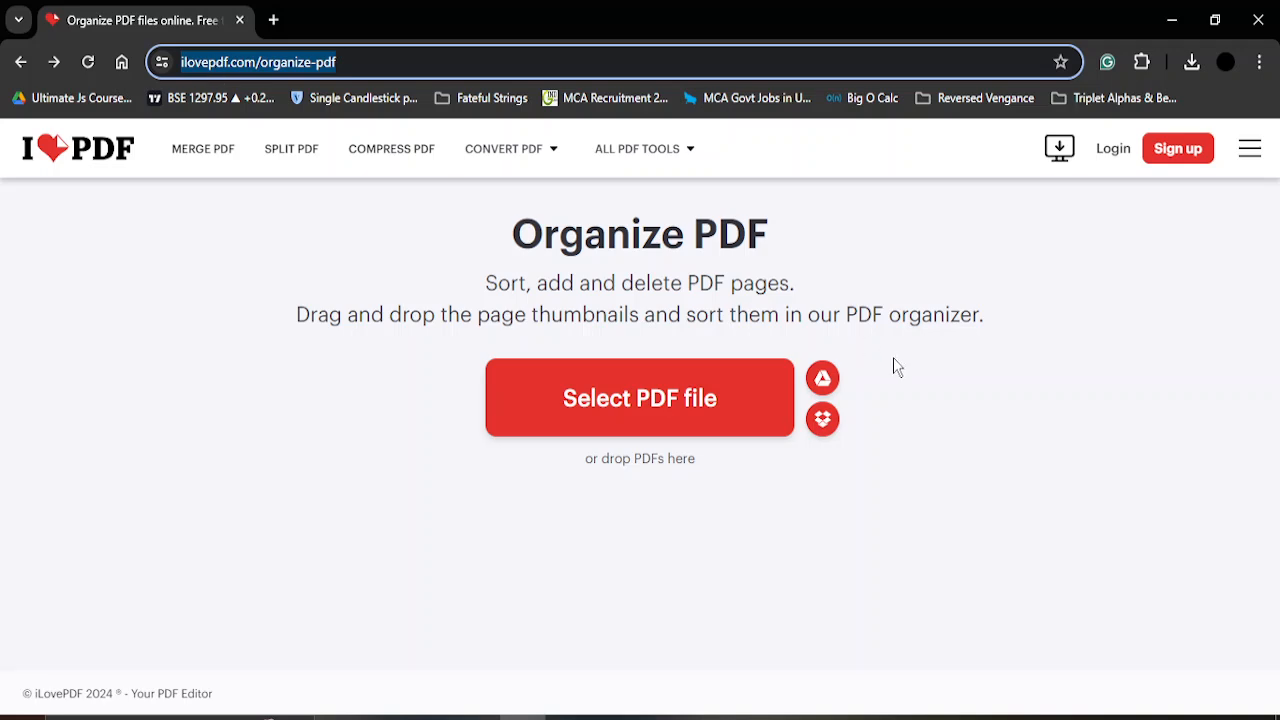
Choose a PDF to upload to iLovePDF's Organize PDF tool.
{"action": "left_click", "coordinate": [639, 397]}
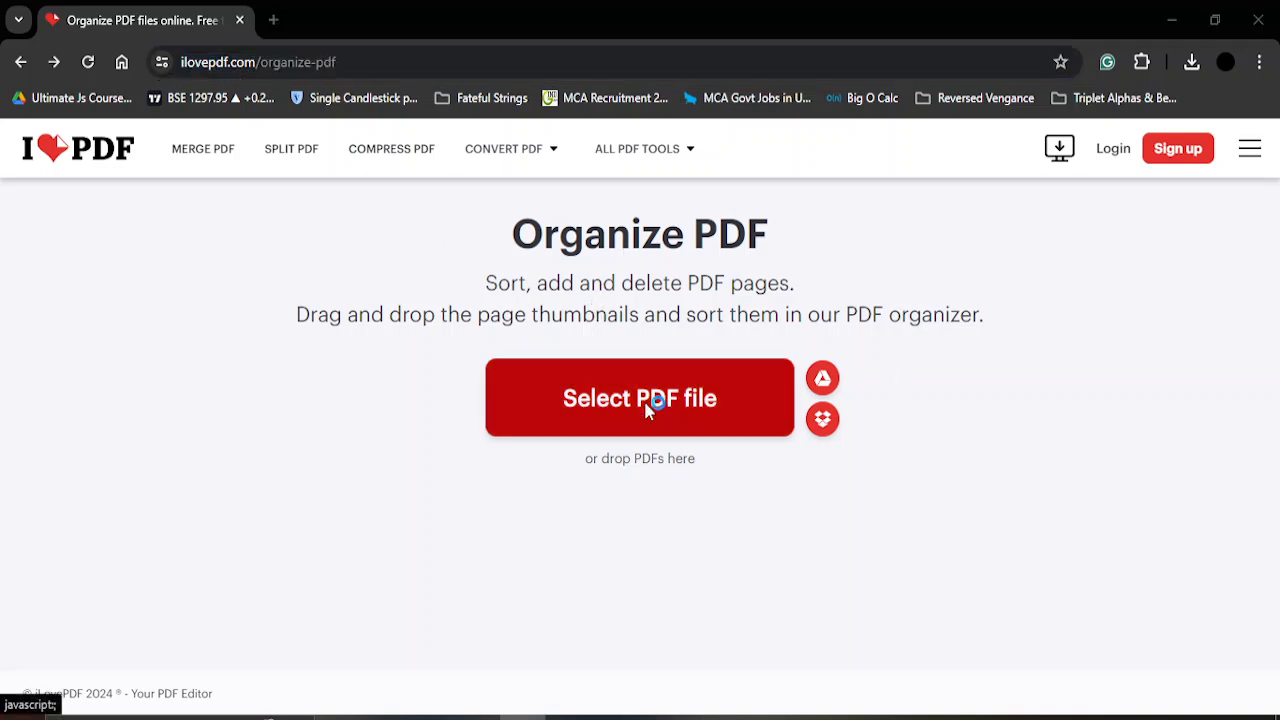
Upload 'PDF 2_PDF 1_merged' from the Desktop to the organizer.
{"action": "left_click", "coordinate": [639, 397]}
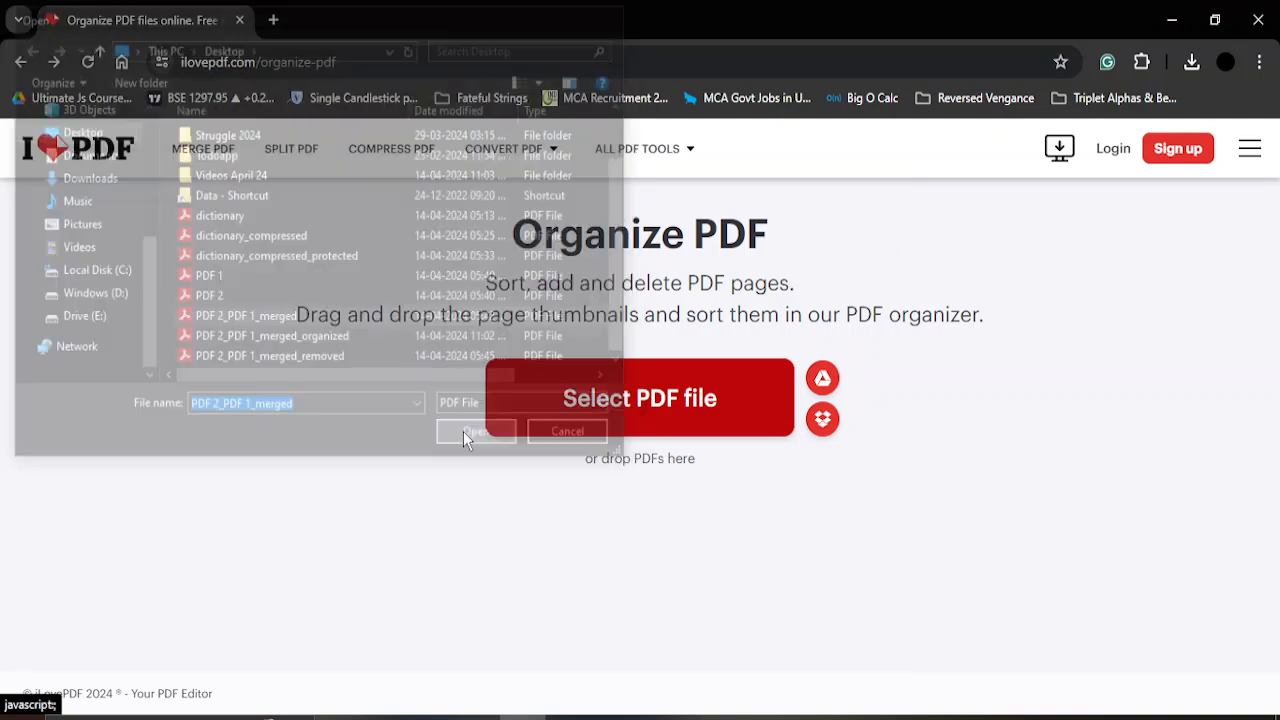
{"action": "left_click", "coordinate": [475, 431]}
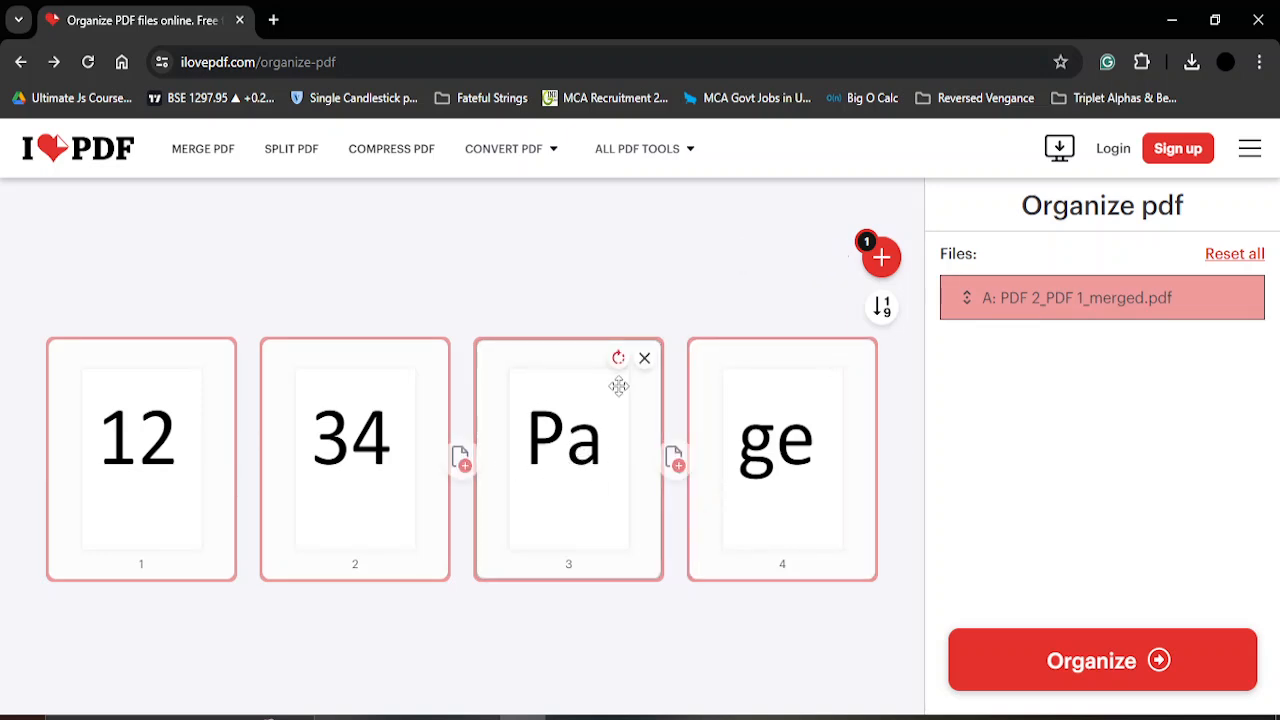
Rotate page 3 (Pa) three quarter turns to landscape and apply Organize.
{"action": "left_click", "coordinate": [618, 358]}
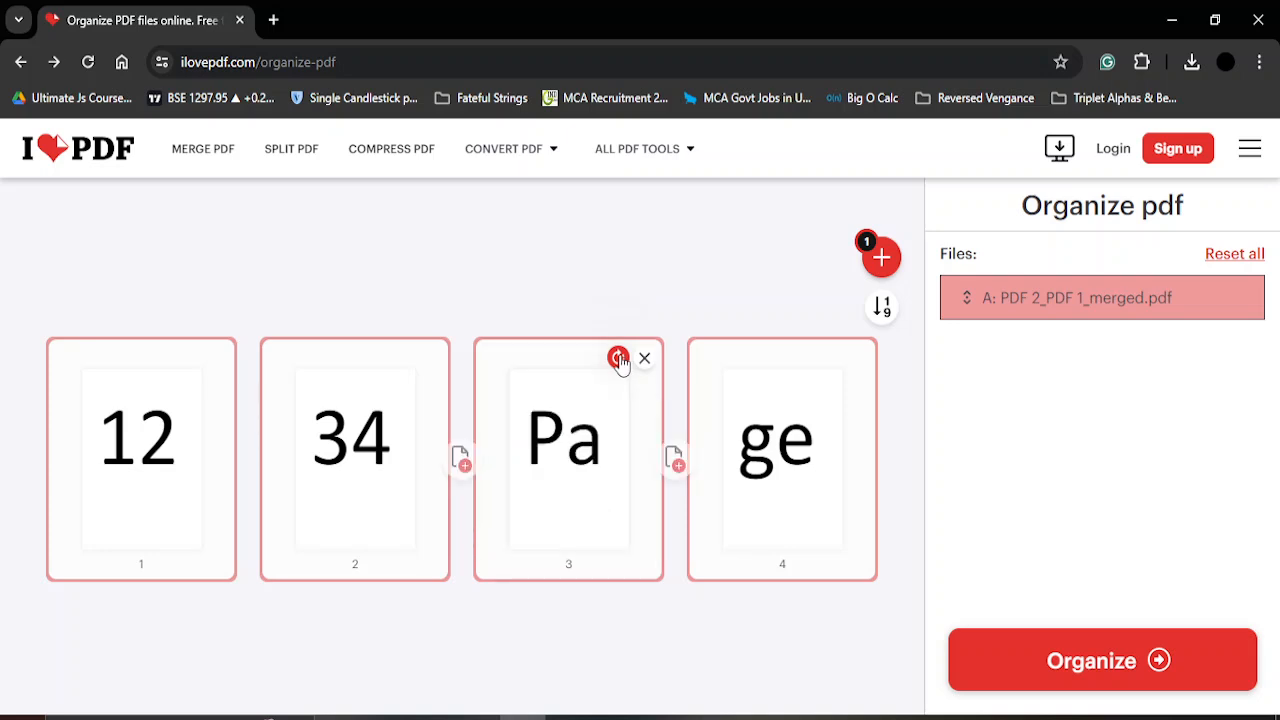
{"action": "left_click", "coordinate": [617, 358]}
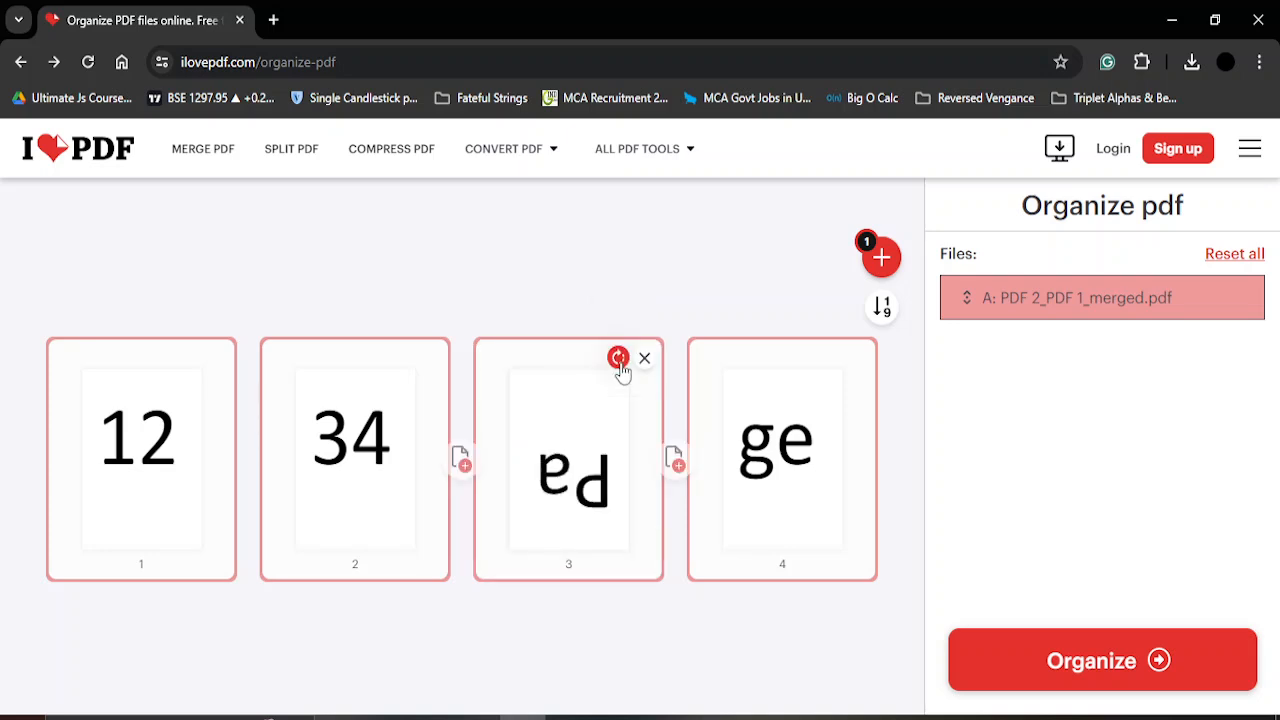
{"action": "left_click", "coordinate": [618, 357]}
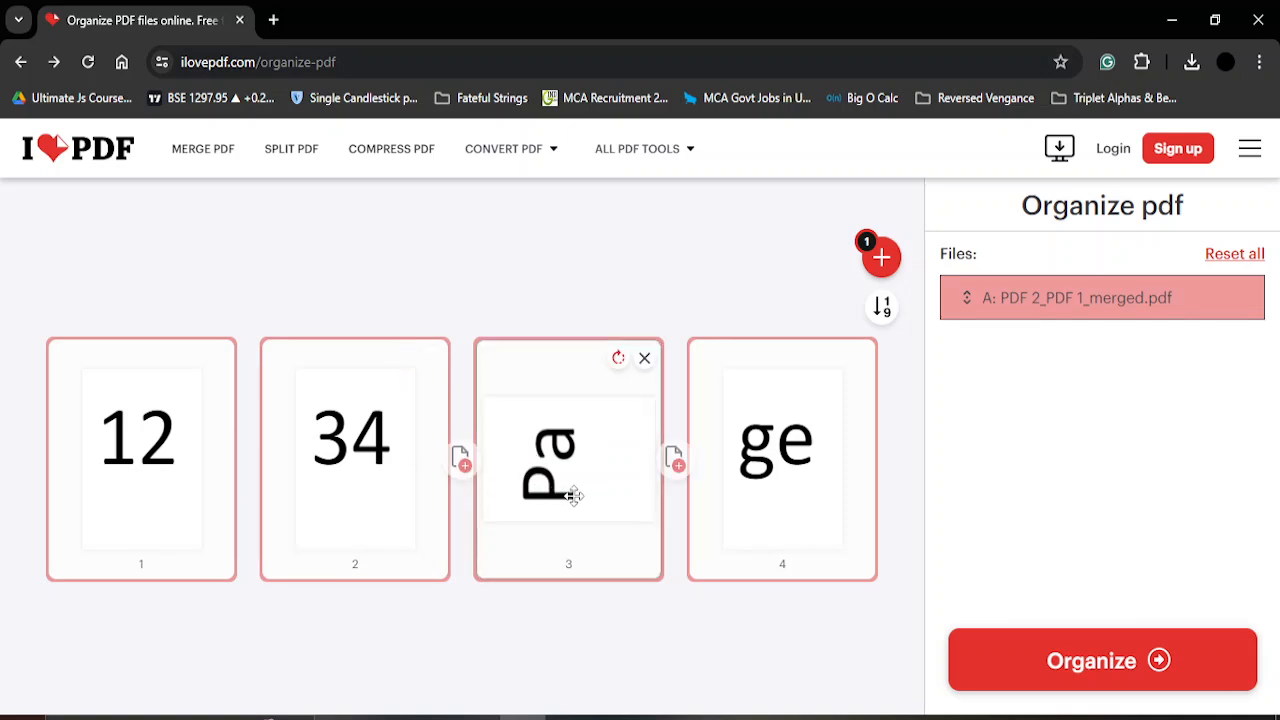
{"action": "left_click", "coordinate": [1101, 659]}
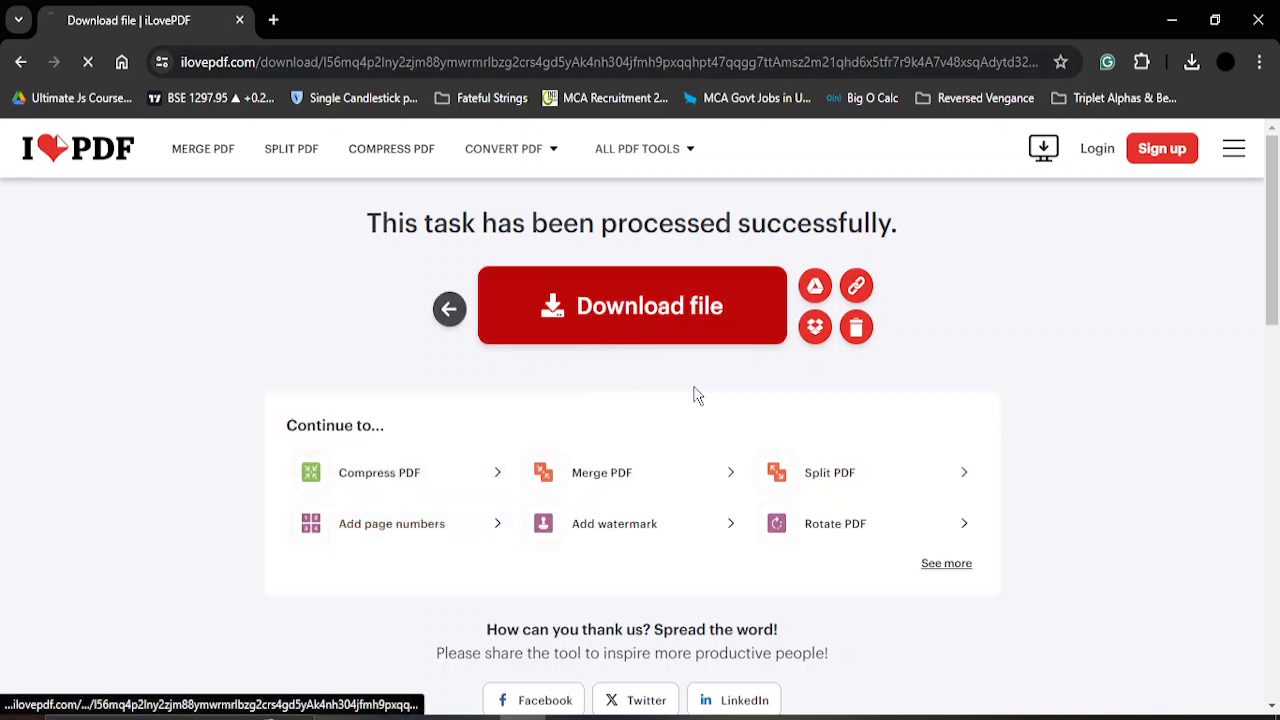
Download the organized PDF to the Desktop and scroll through it in Chrome.
{"action": "left_click", "coordinate": [631, 305]}
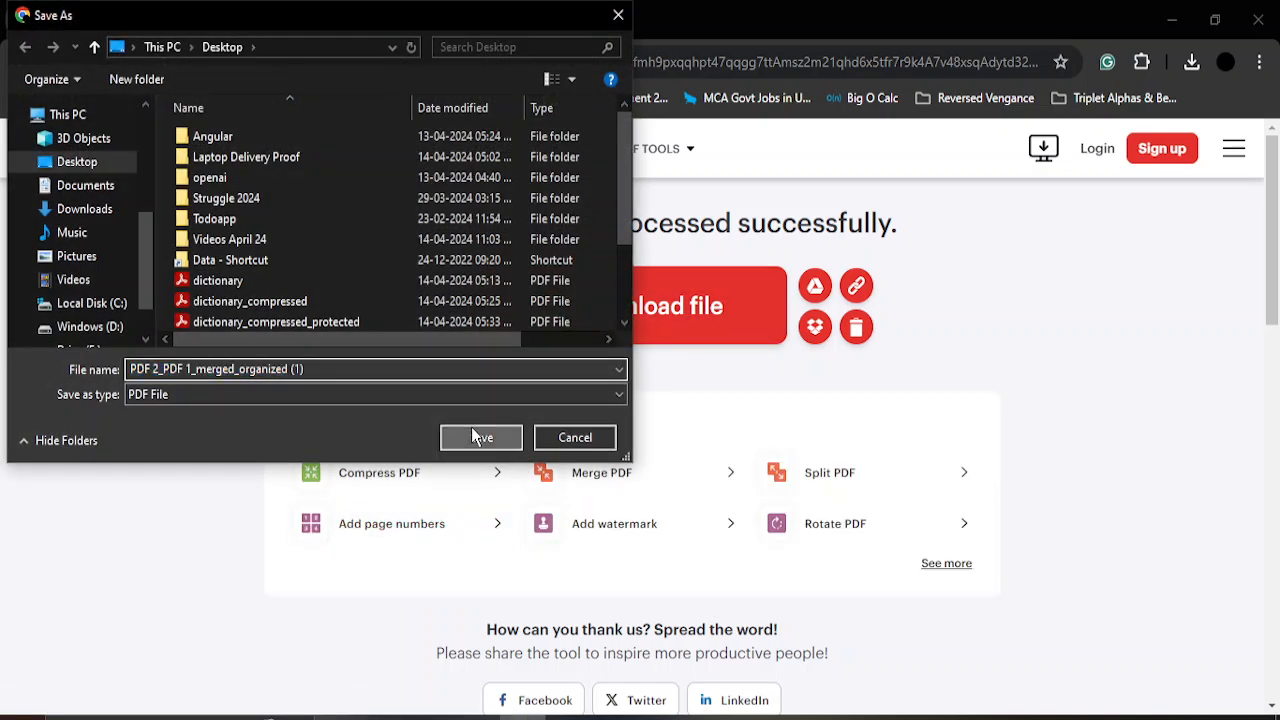
{"action": "left_click", "coordinate": [481, 437]}
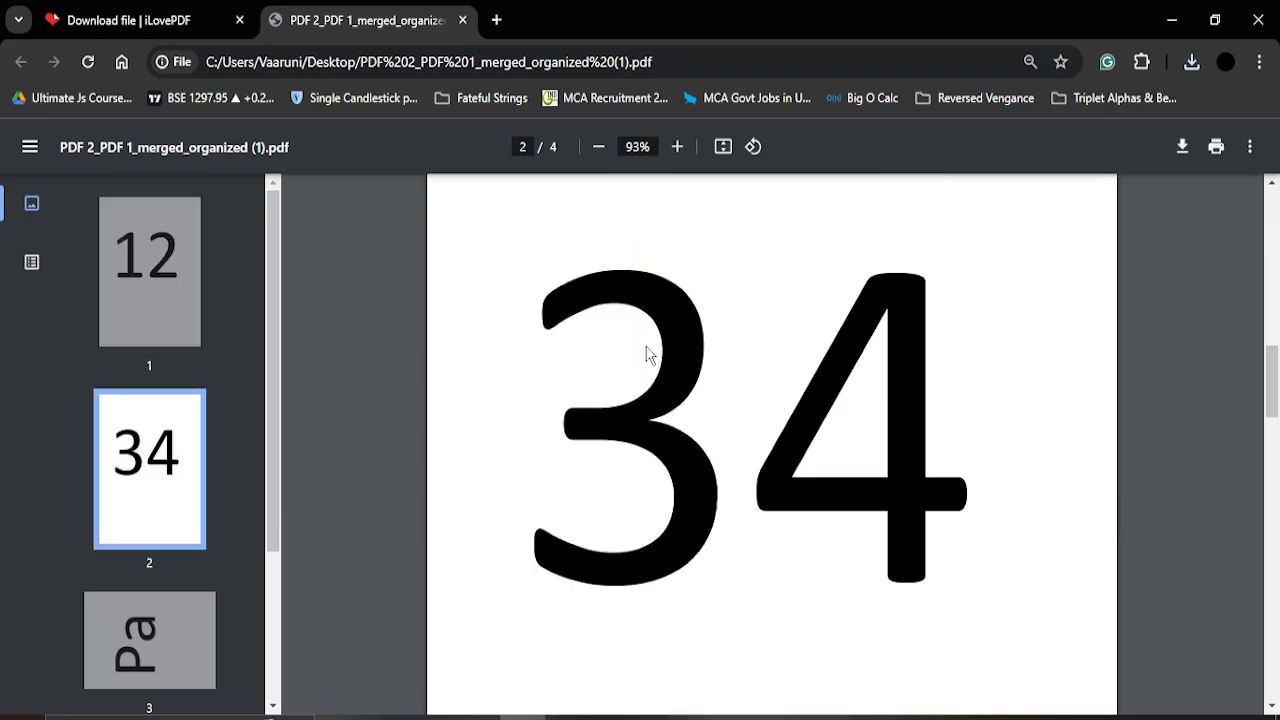
{"action": "scroll", "scroll_direction": "down", "scroll_amount": 3}
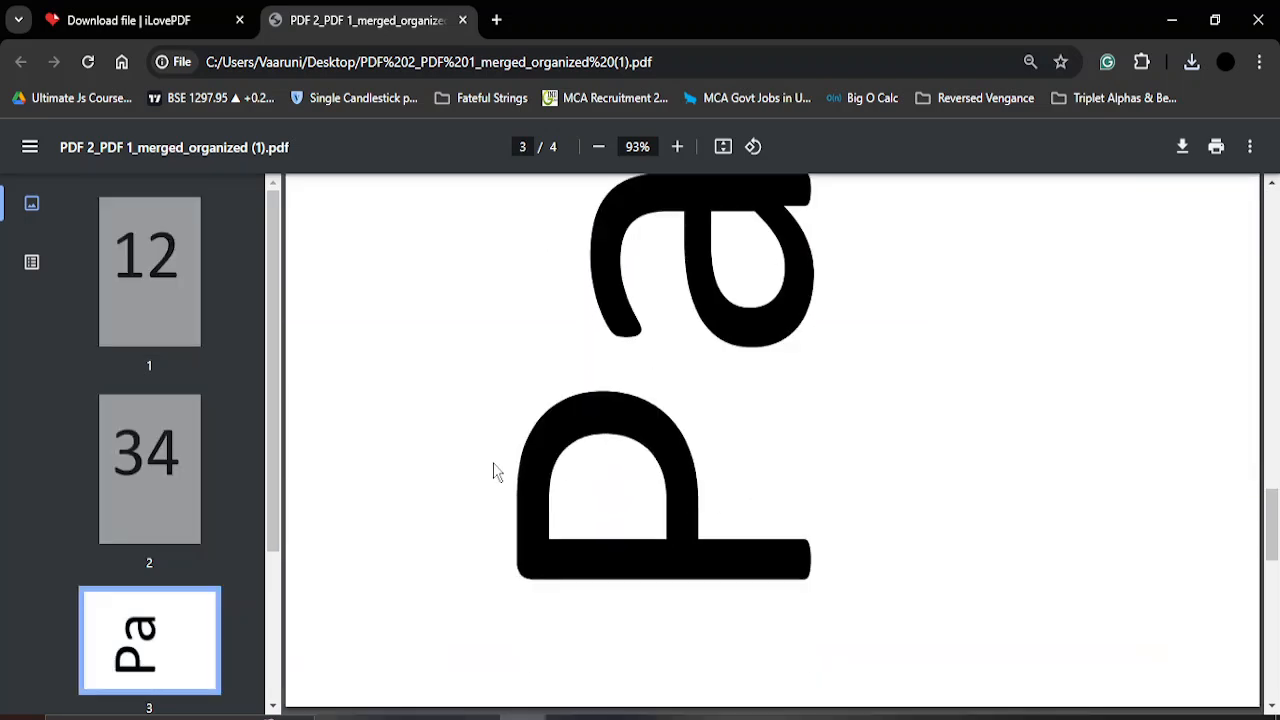